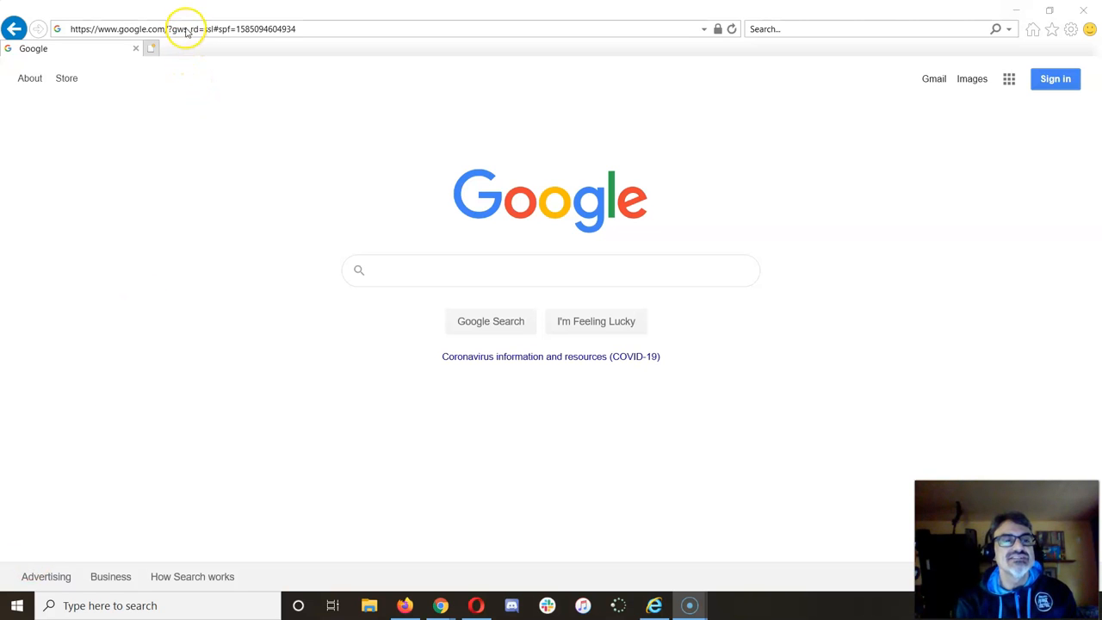
Navigate the browser to game.classcraft.com to load the Classcraft login page.
{"action": "left_click", "coordinate": [186, 27]}
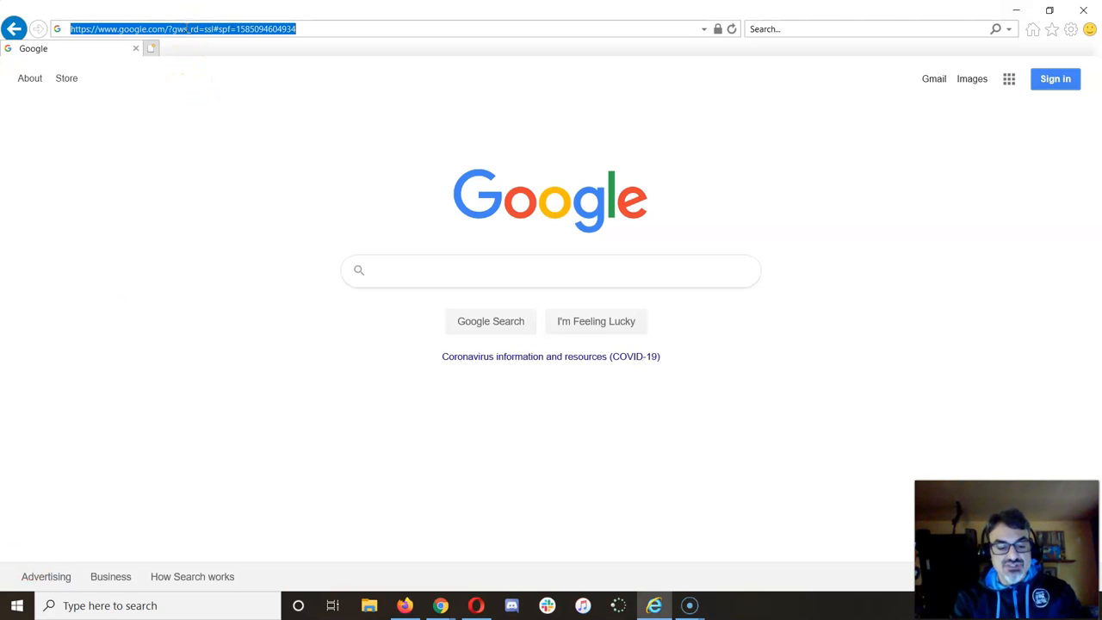
{"action": "type", "text": "game.classcraft.com/"}
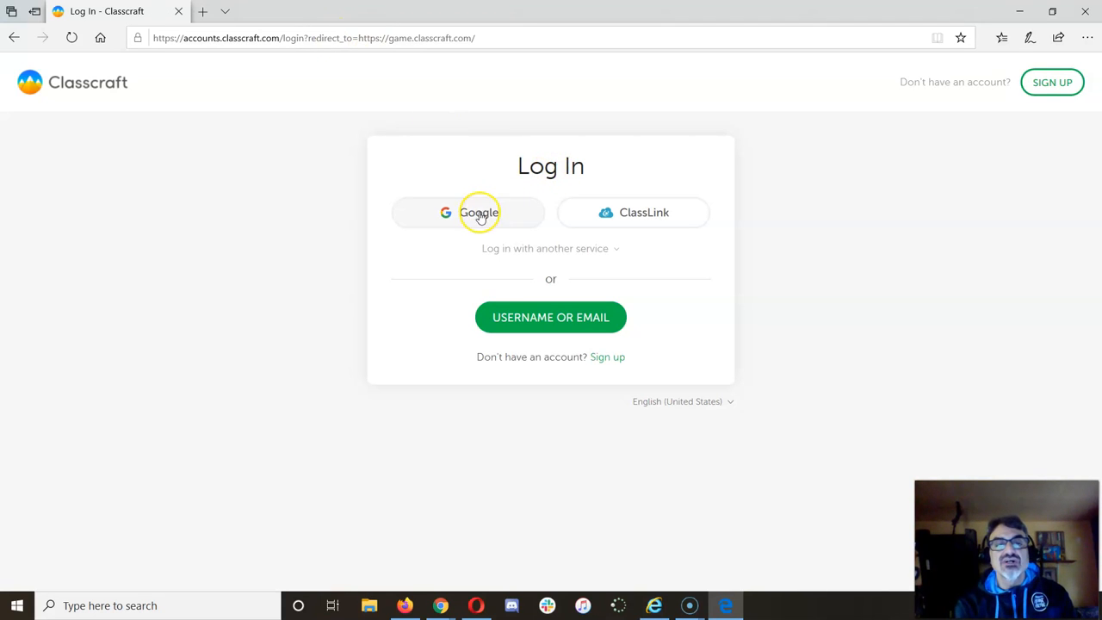
Choose the Google option to bring up the Google sign-in window.
{"action": "left_click", "coordinate": [479, 213]}
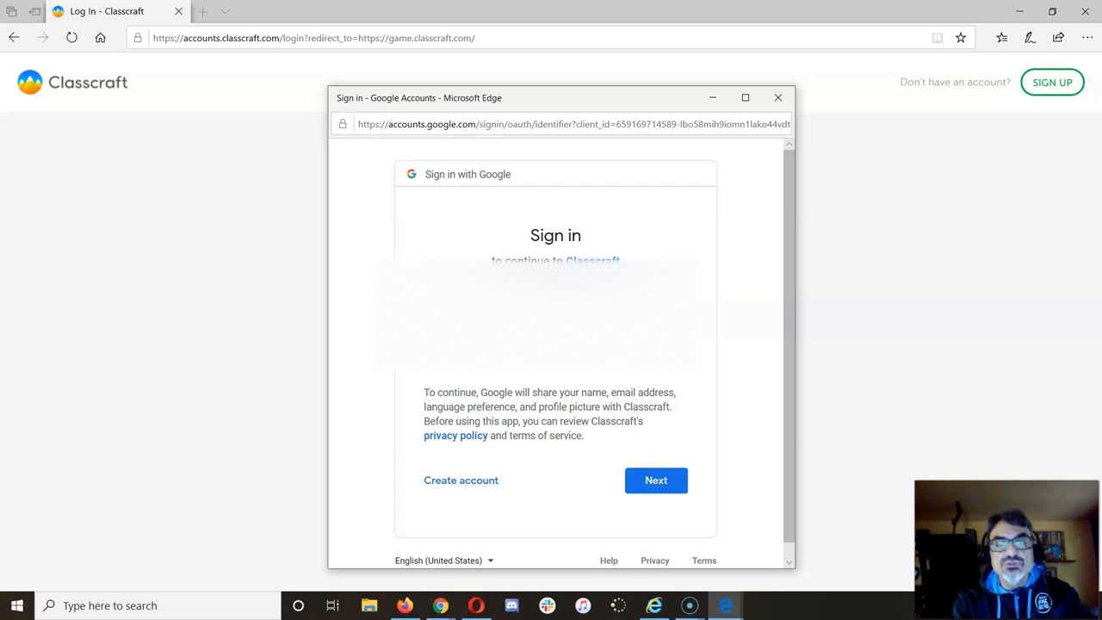
Sign in with the school Google email and password, declining Edge's offer to save the password.
{"action": "left_click", "coordinate": [656, 479]}
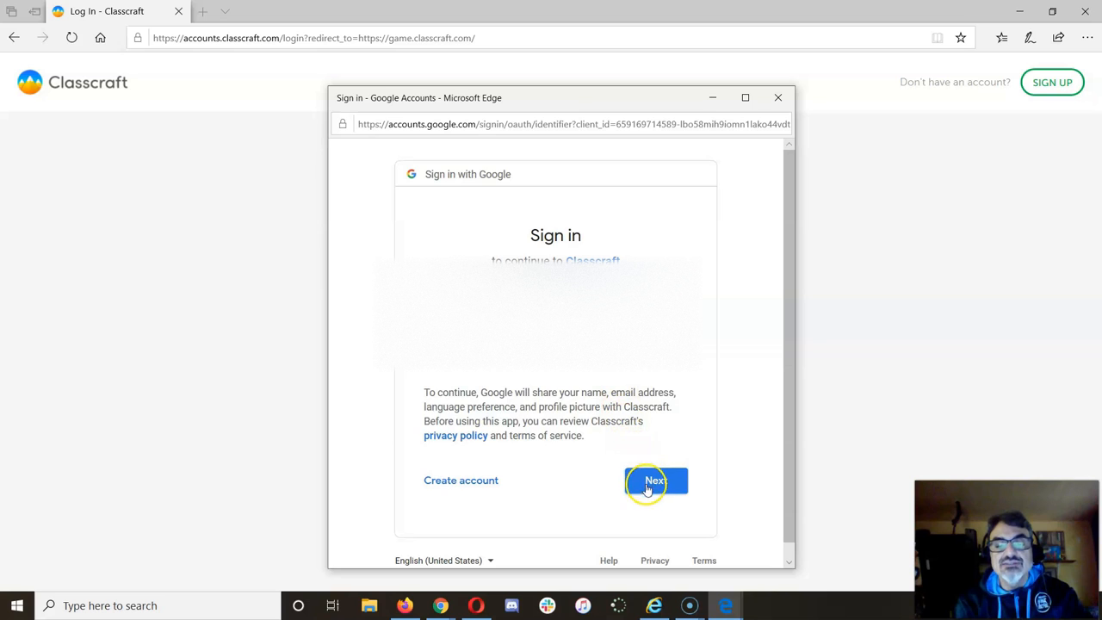
{"action": "left_click", "coordinate": [656, 480]}
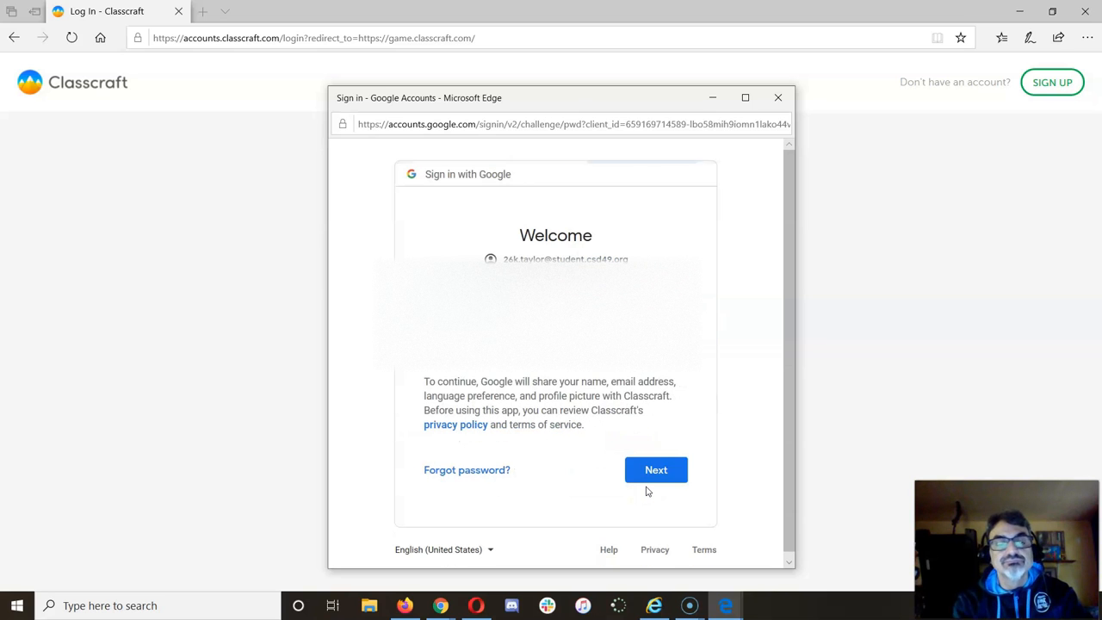
{"action": "type", "text": "••"}
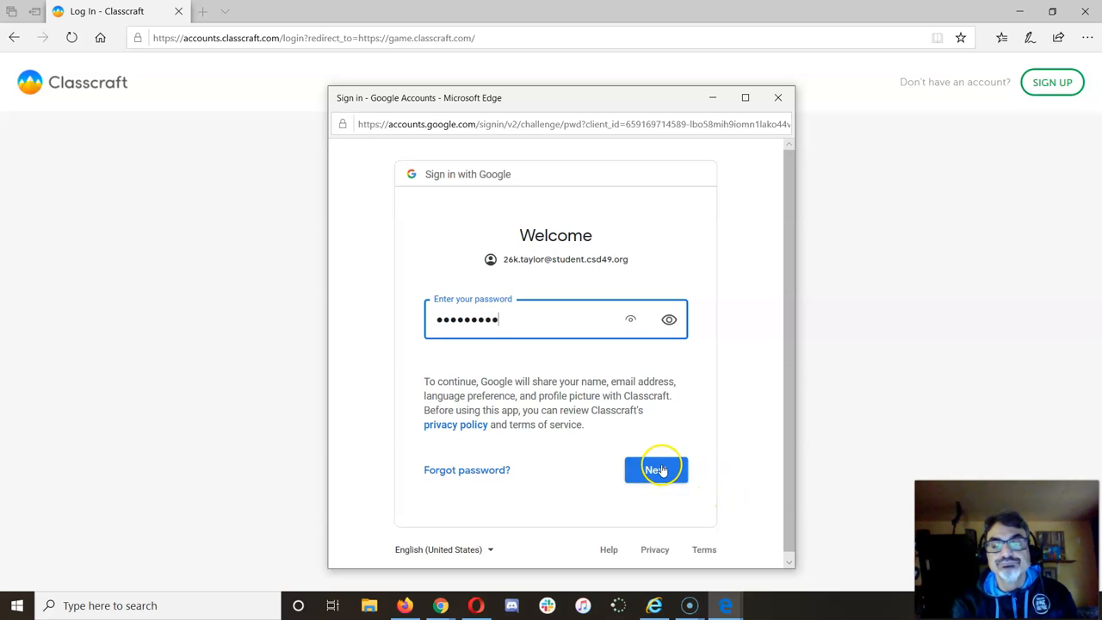
{"action": "left_click", "coordinate": [656, 468]}
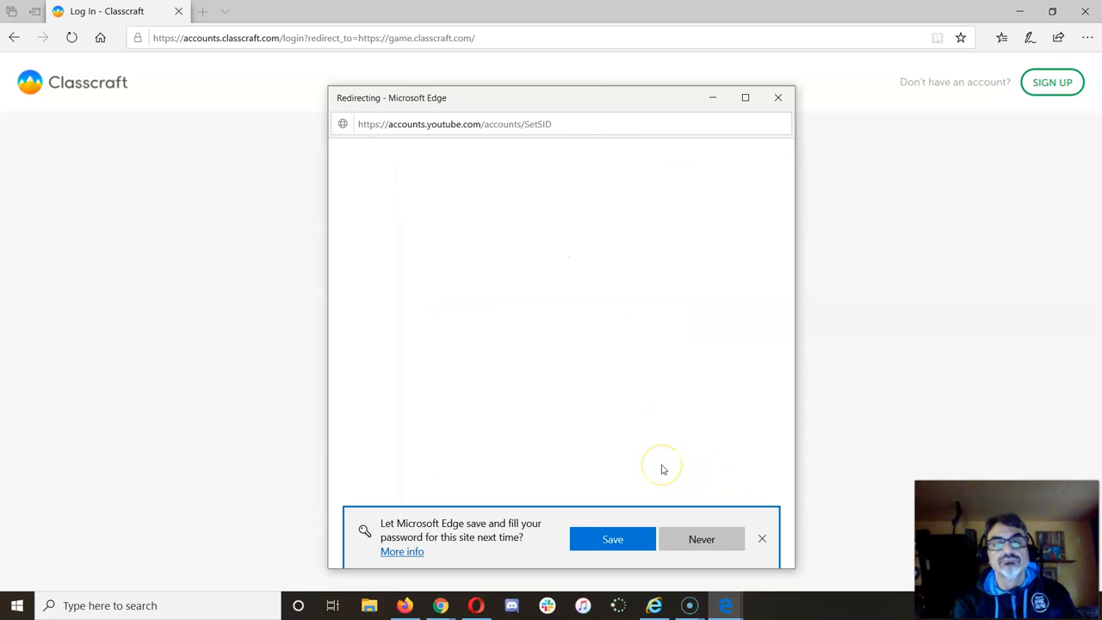
{"action": "left_click", "coordinate": [703, 539]}
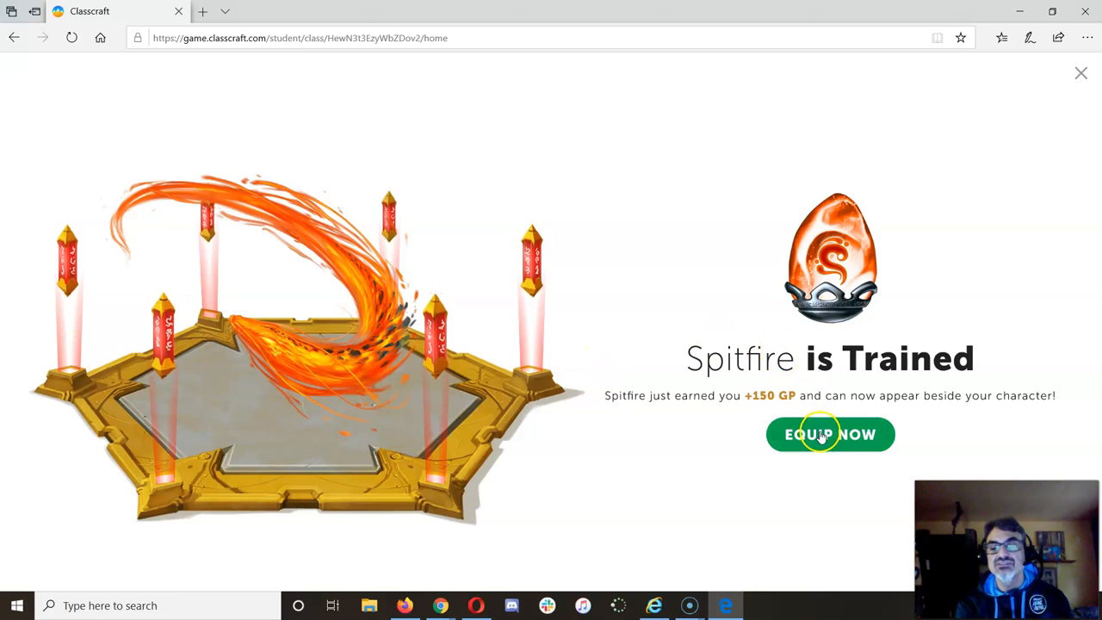
Equip the newly trained Spitfire pet via Equip Now.
{"action": "left_click", "coordinate": [830, 434]}
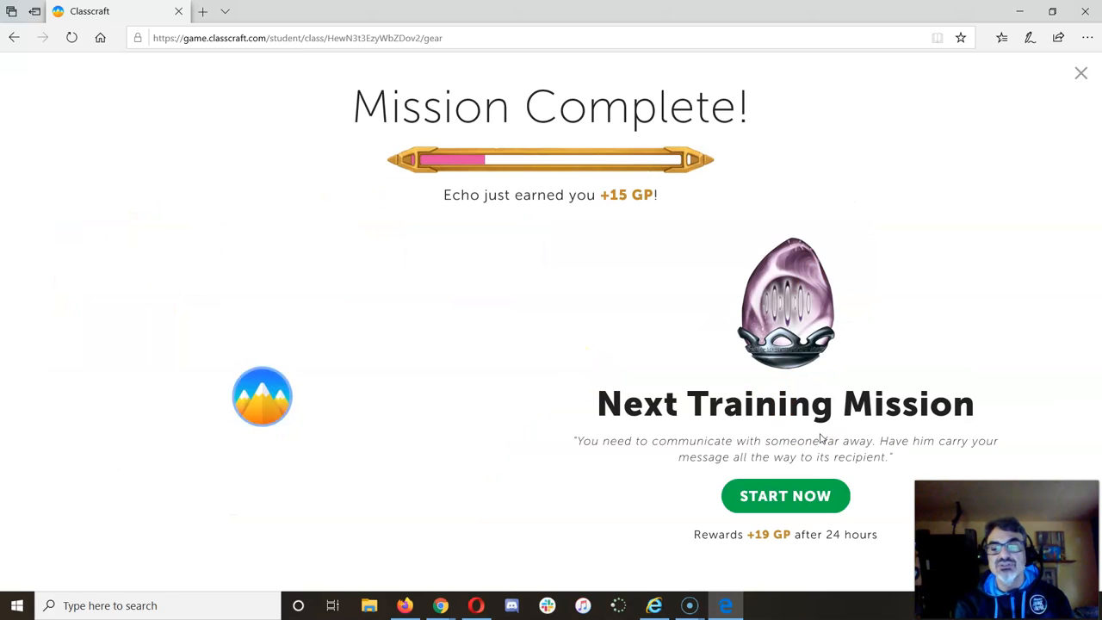
Dismiss the Mission Complete screen and sign out from the profile menu.
{"action": "left_click", "coordinate": [1082, 72]}
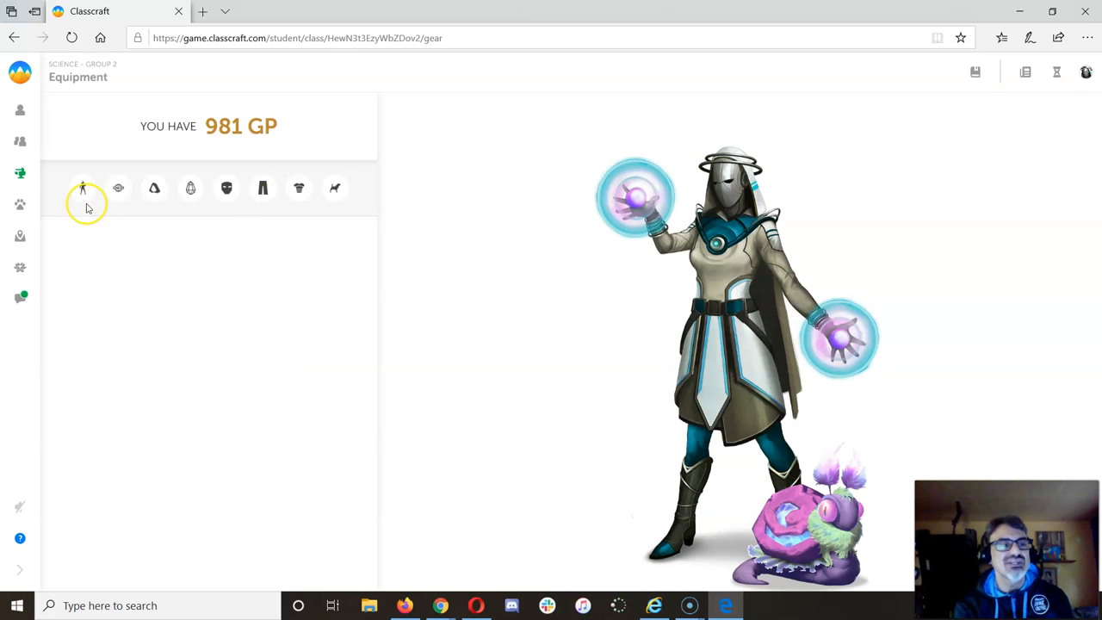
{"action": "mouse_move", "coordinate": [767, 95]}
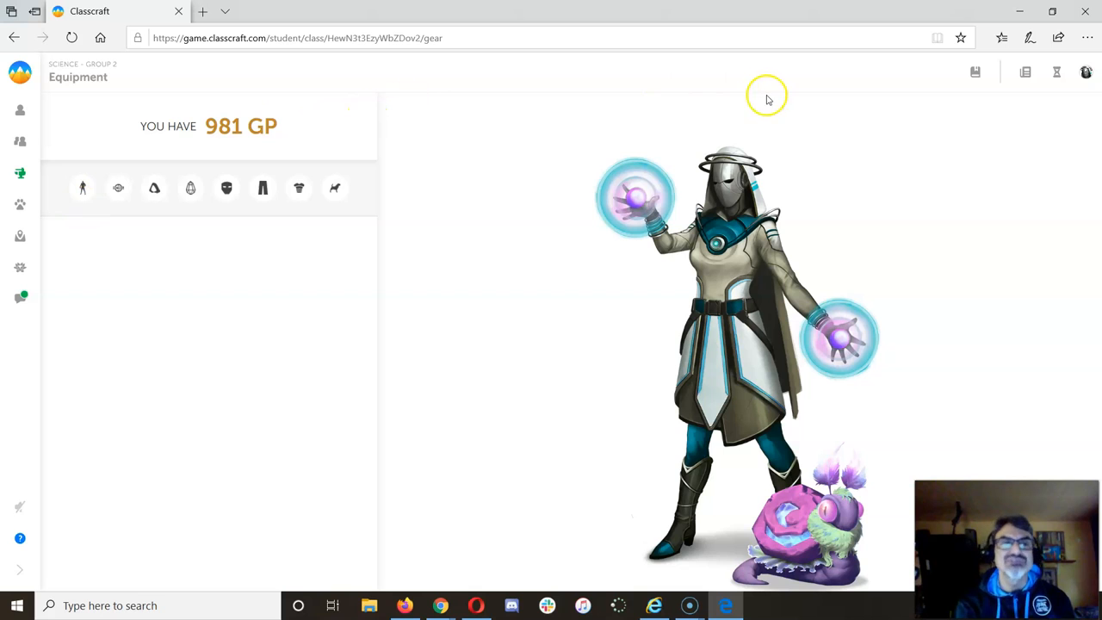
{"action": "left_click", "coordinate": [1085, 72]}
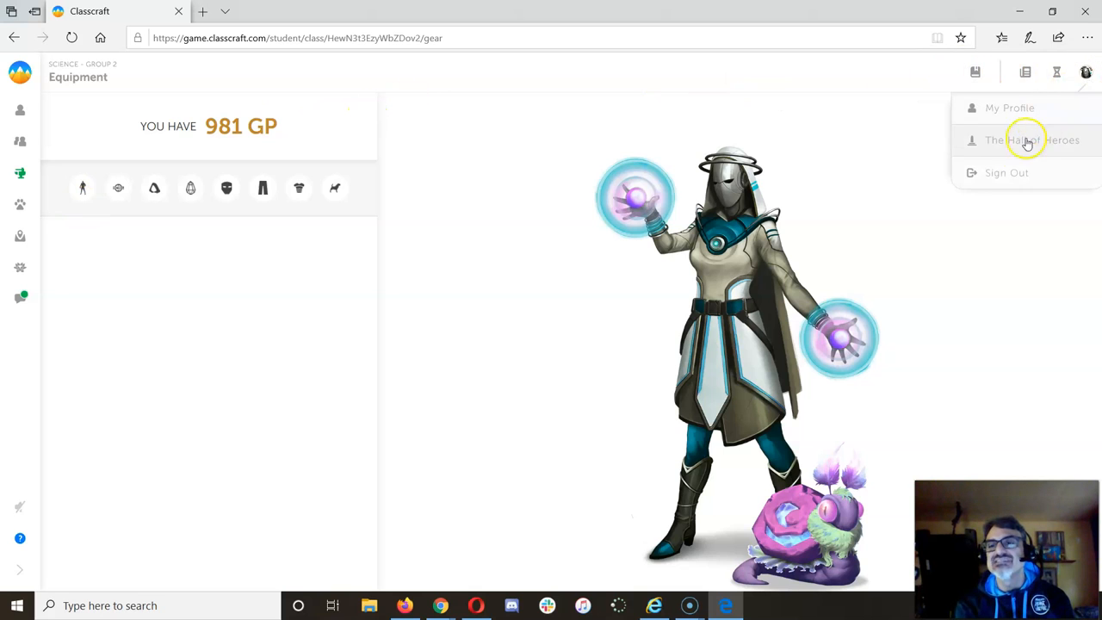
{"action": "left_click", "coordinate": [1005, 172]}
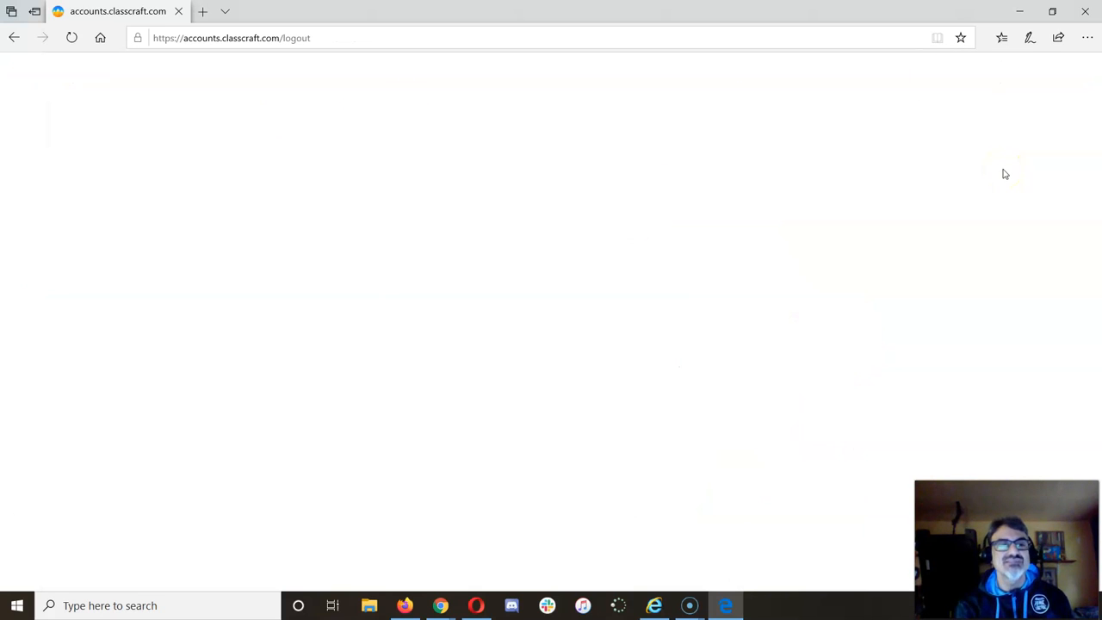